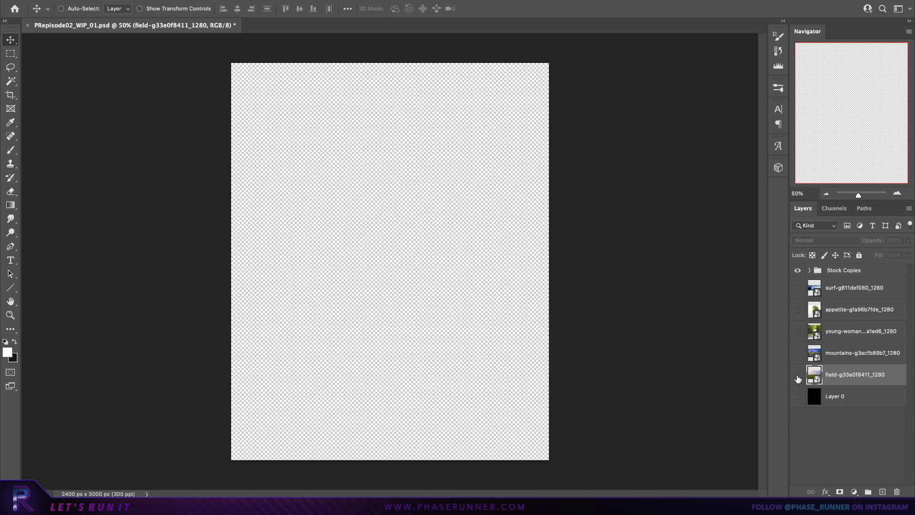
- Show the field-g33e0f8411_1280 layer so the field photo appears on the canvas
left_click(798, 374)
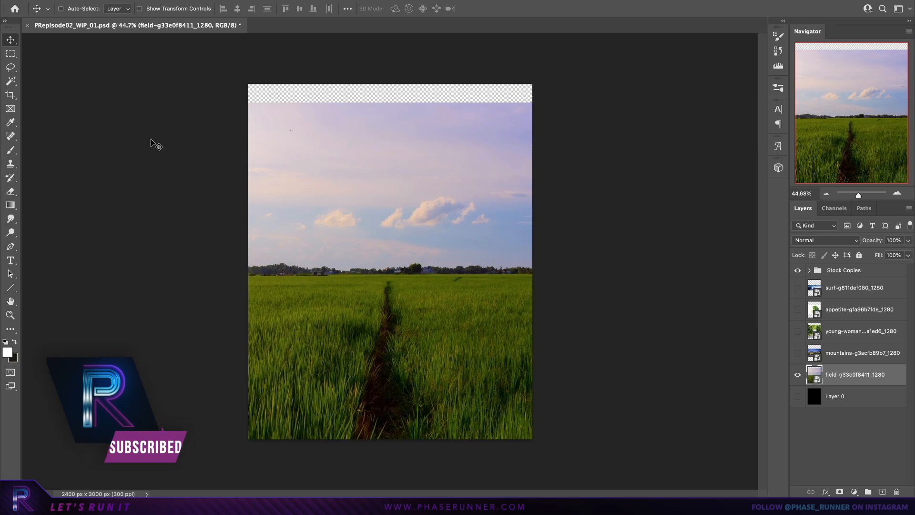
left_click(10, 53)
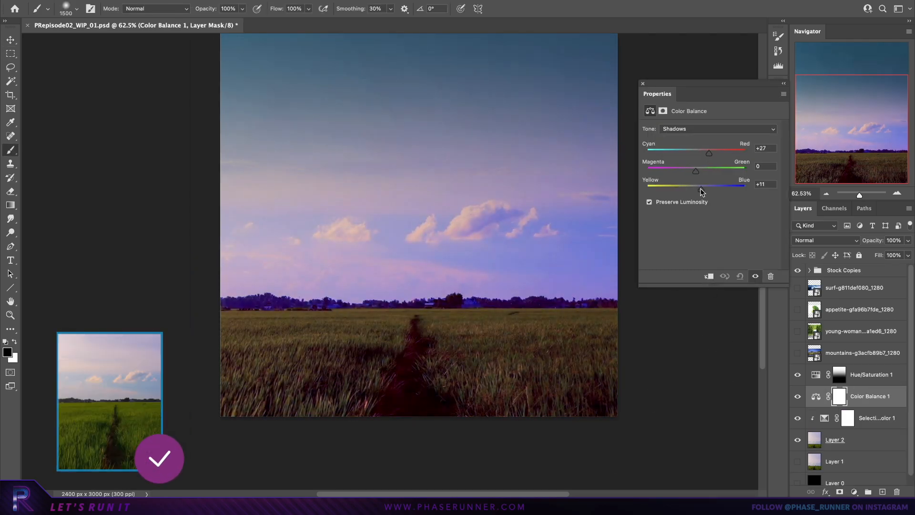
- Add Color Balance and Hue/Saturation adjustments, shifting Shadows toward red and blue
left_click(717, 128)
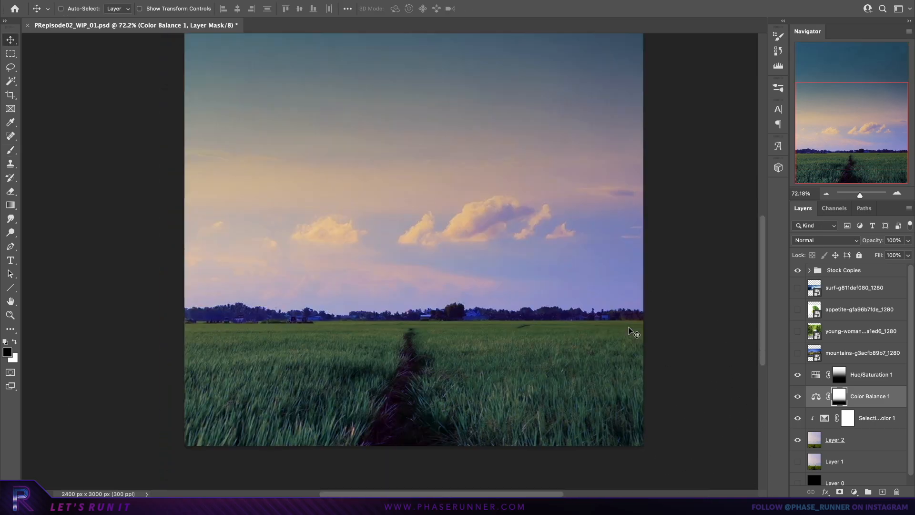
right_click(863, 353)
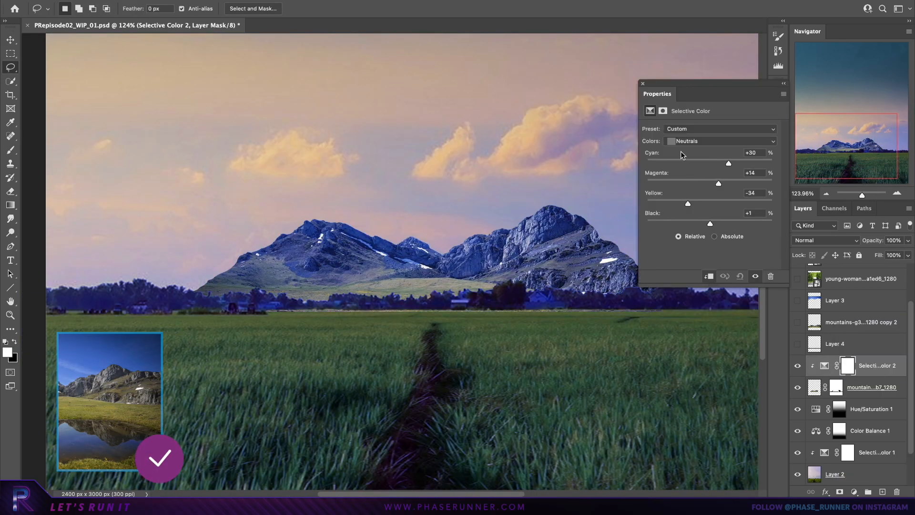
- Add another clipped Color Fill layer to haze the snowy mountains
left_click(878, 366)
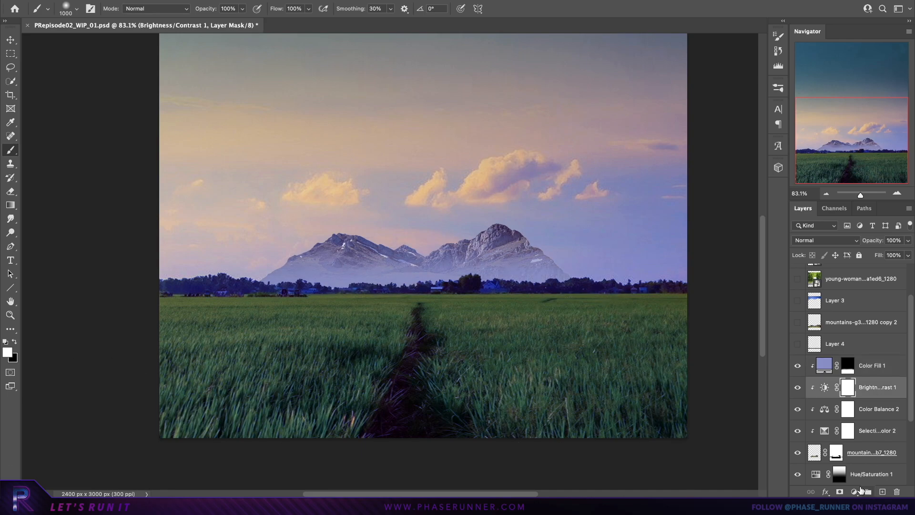
left_click(855, 491)
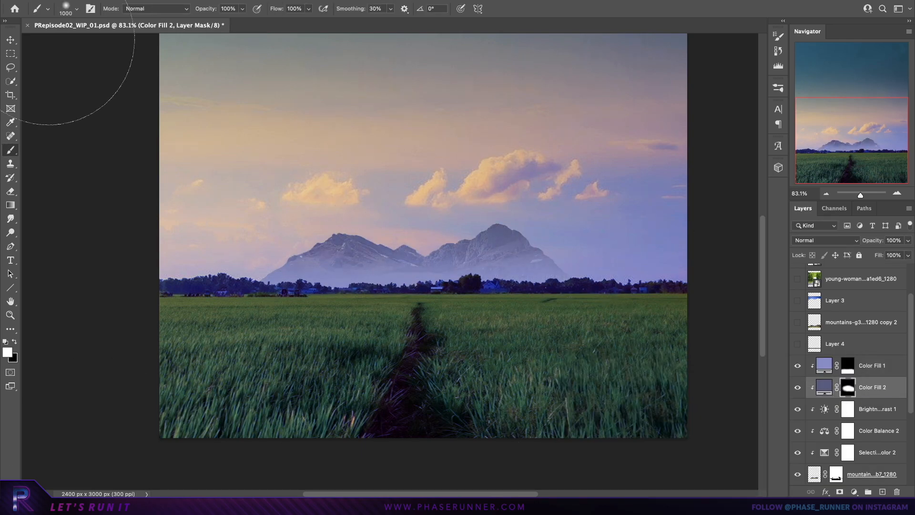
left_click(10, 40)
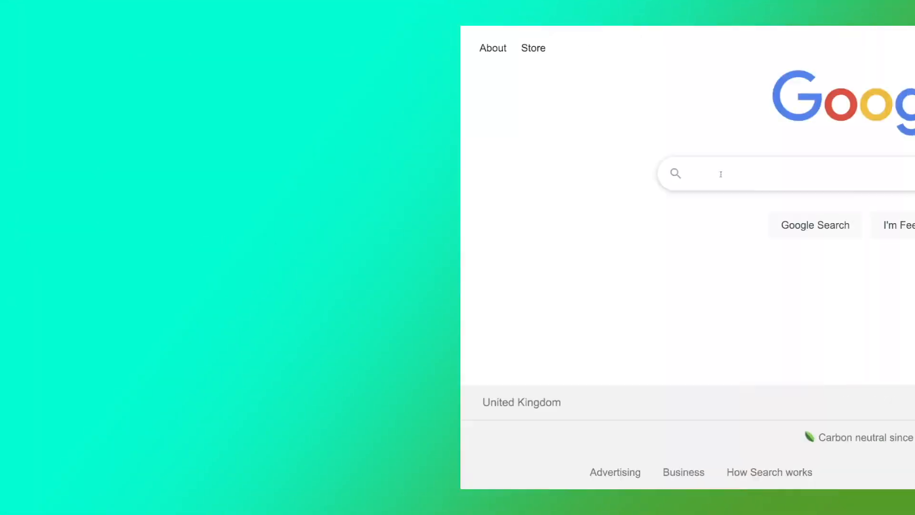
- Google 'envato elements' and search the site for 'Stars' photos
type("envato elemen")
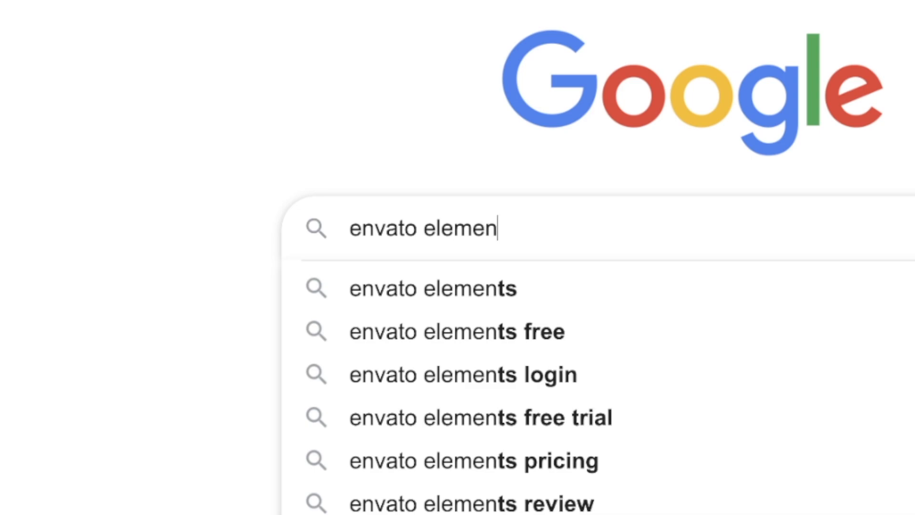
left_click(432, 288)
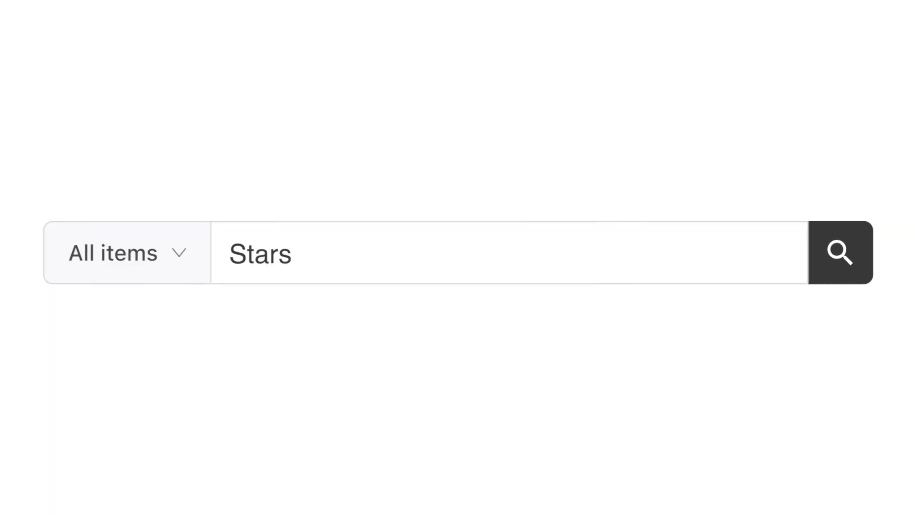
left_click(841, 253)
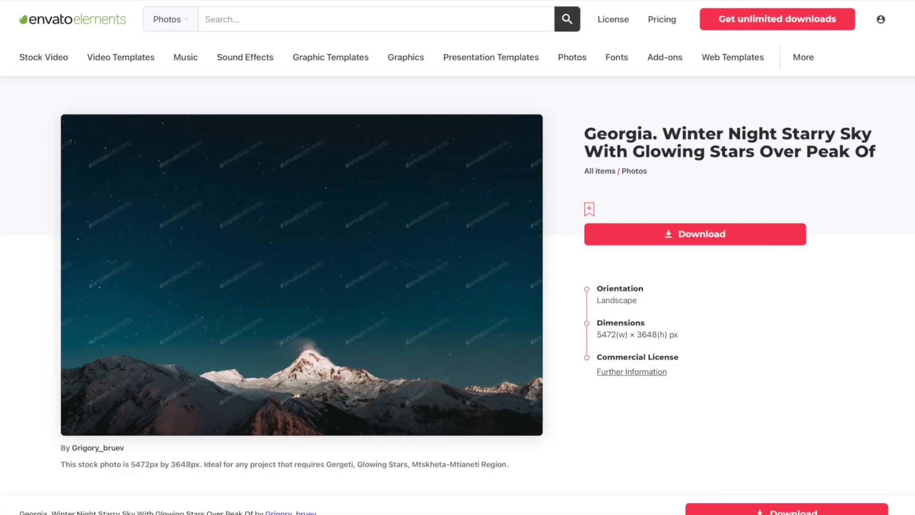
- Browse the Envato Elements home page
left_click(73, 19)
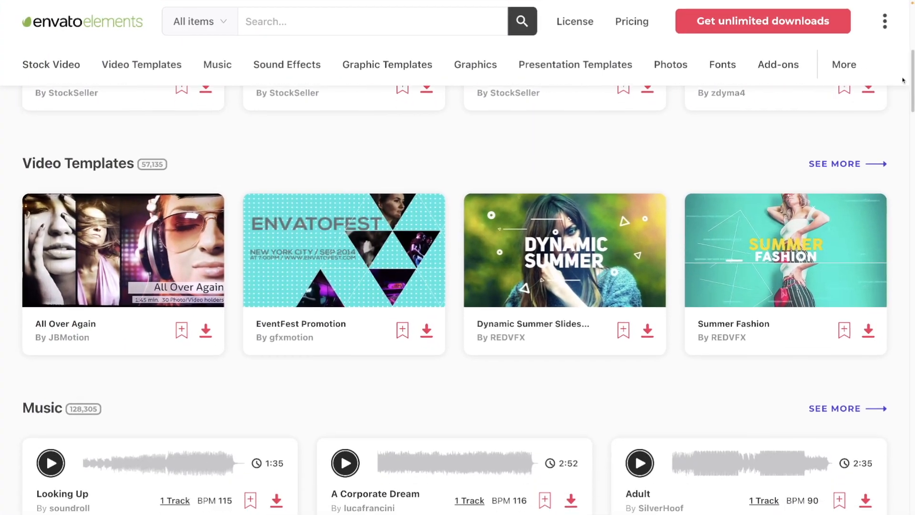
scroll("down", 3)
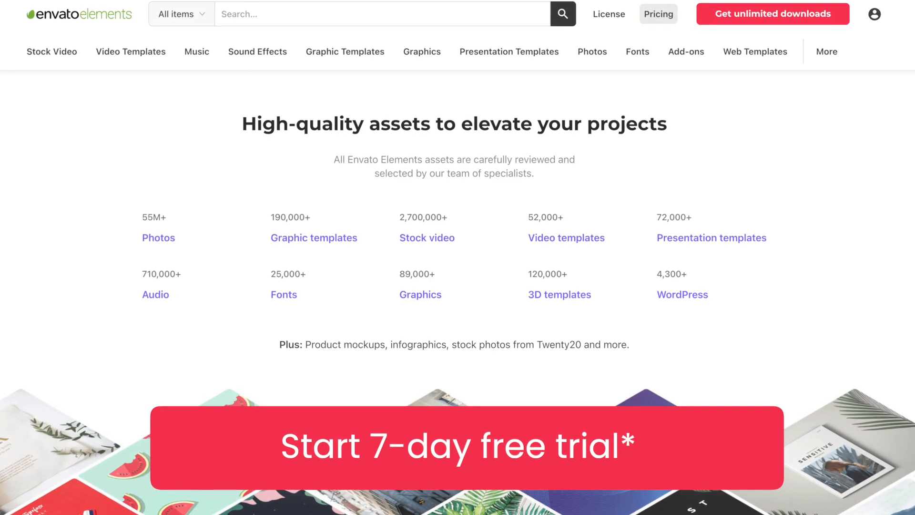
scroll("up", 3)
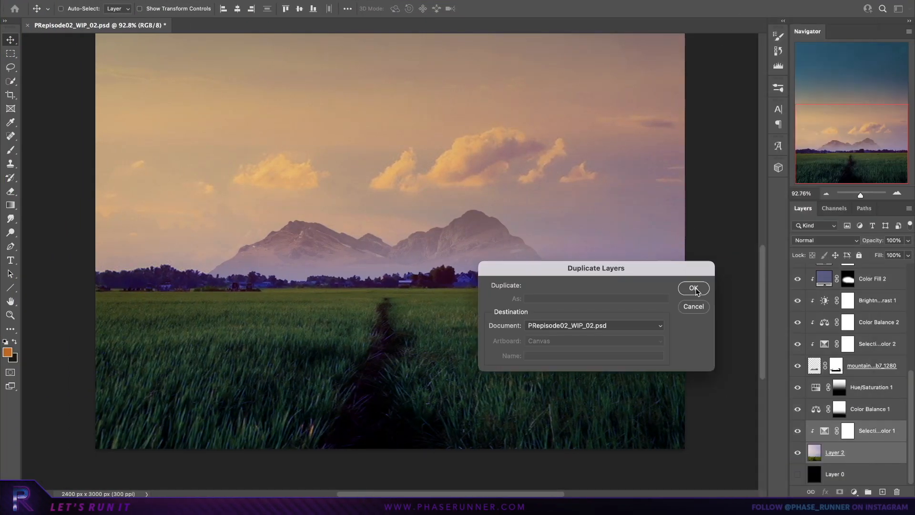
- Copy the layers into PRepisode02_WIP_02.psd and brighten the blue colorized Hue/Saturation tint
left_click(692, 287)
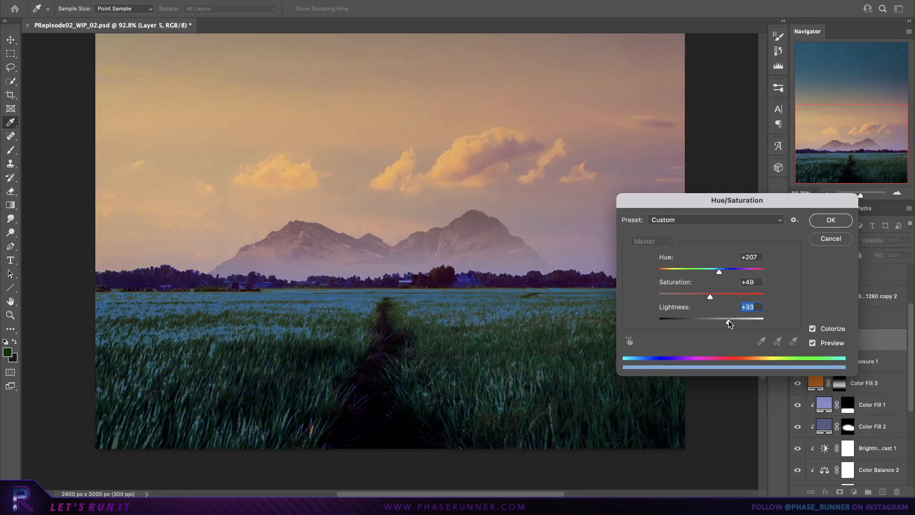
left_click(830, 220)
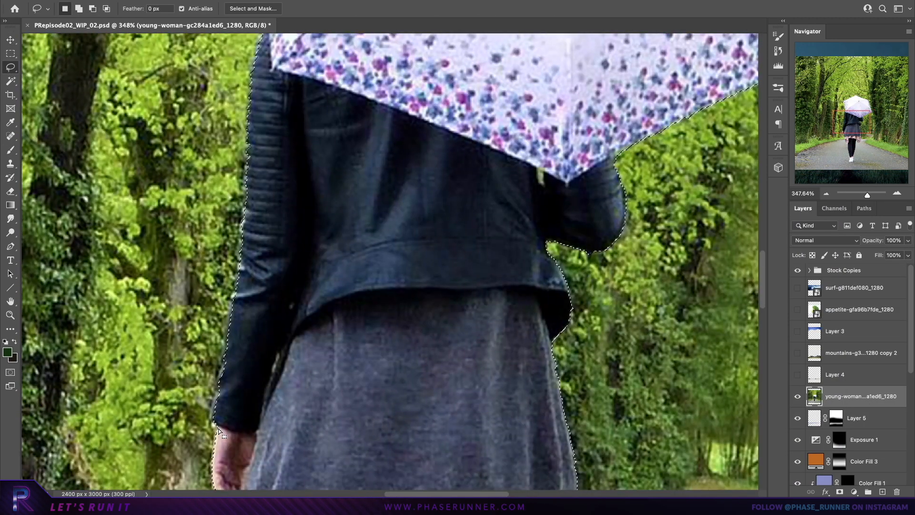
- Lasso the woman with the umbrella out of her photo onto the field path
scroll("down", 3)
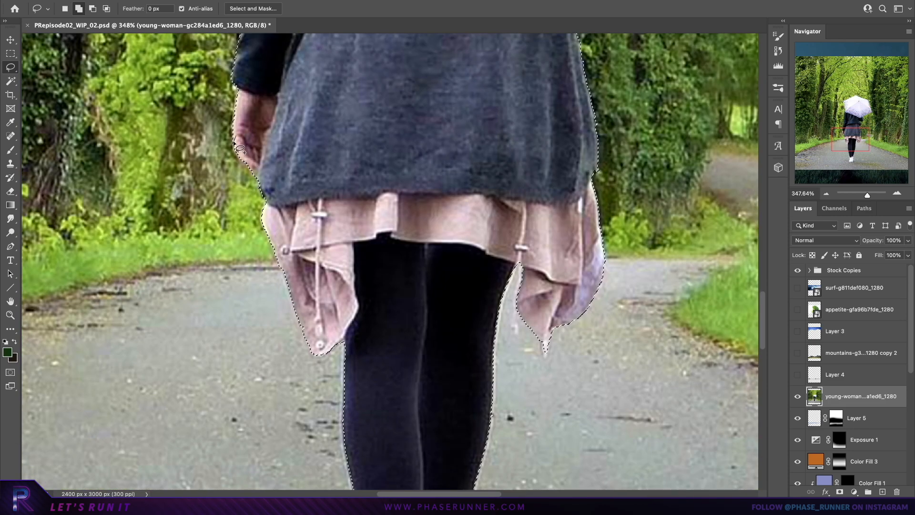
scroll("down", 3)
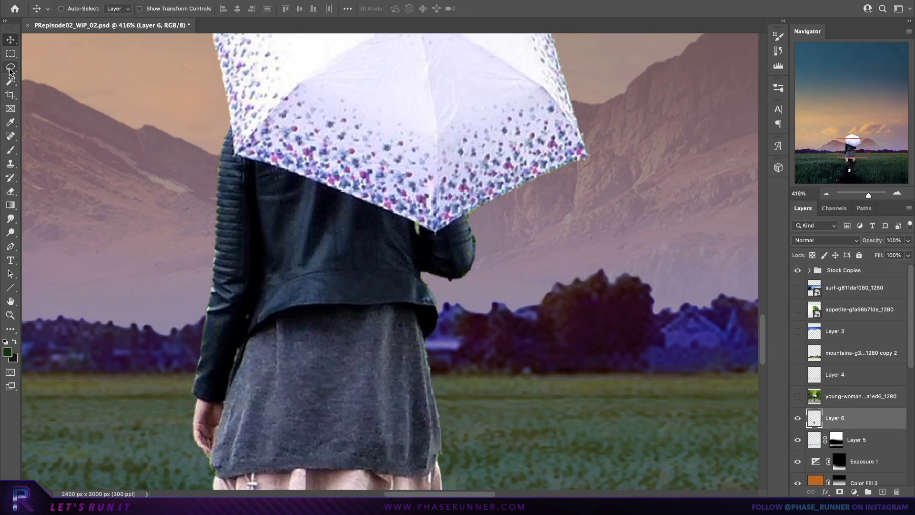
left_click(10, 66)
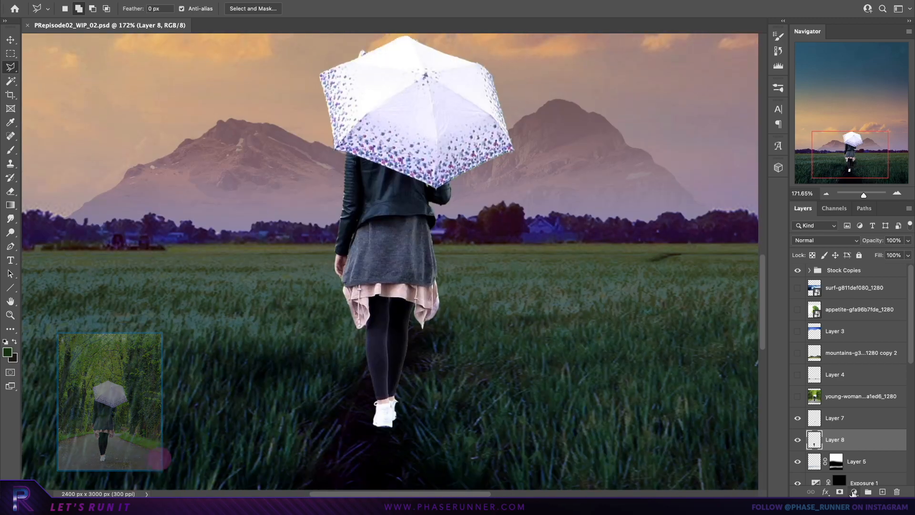
left_click(853, 492)
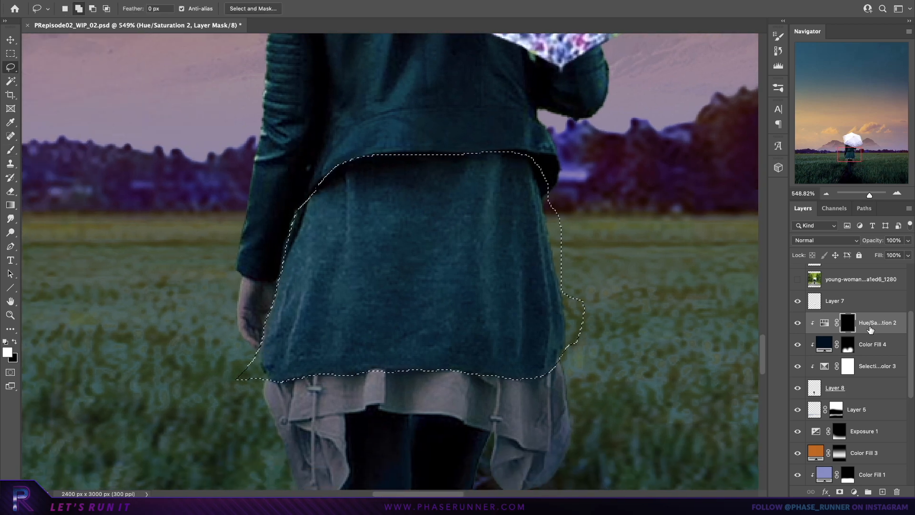
- Recolor the skirt with clipped adjustments and set the umbrella's Exposure to Color Dodge
left_click(823, 240)
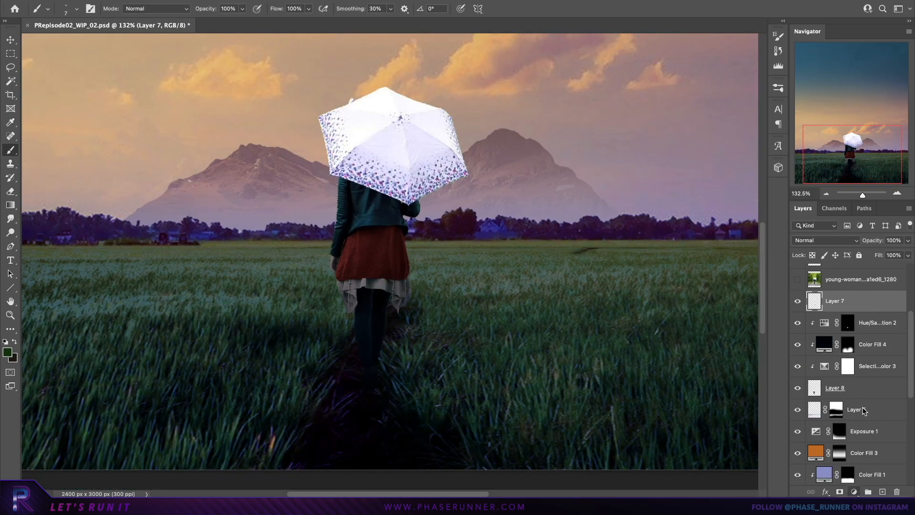
left_click(823, 240)
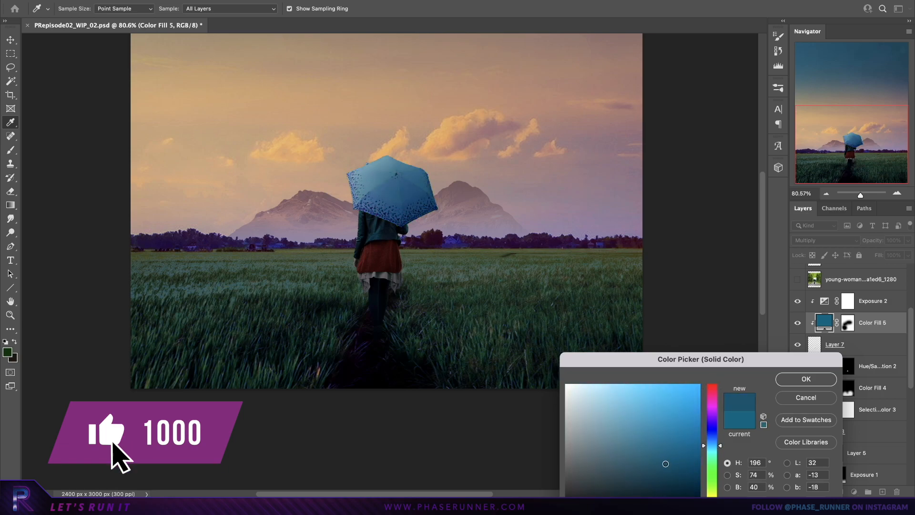
left_click(822, 239)
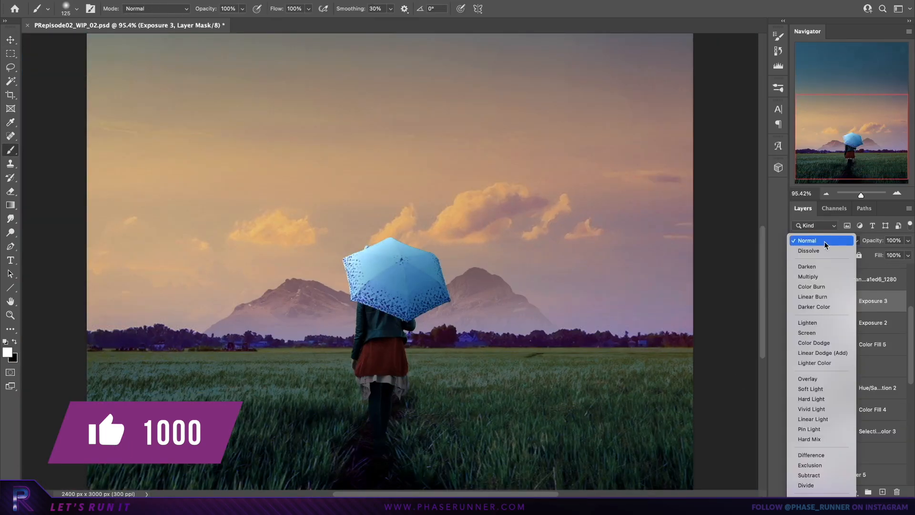
left_click(814, 343)
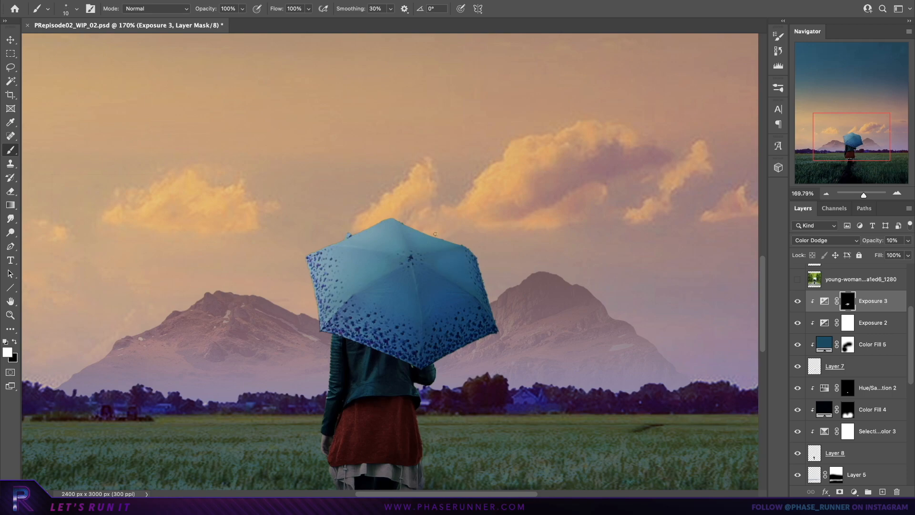
key("ctrl+0")
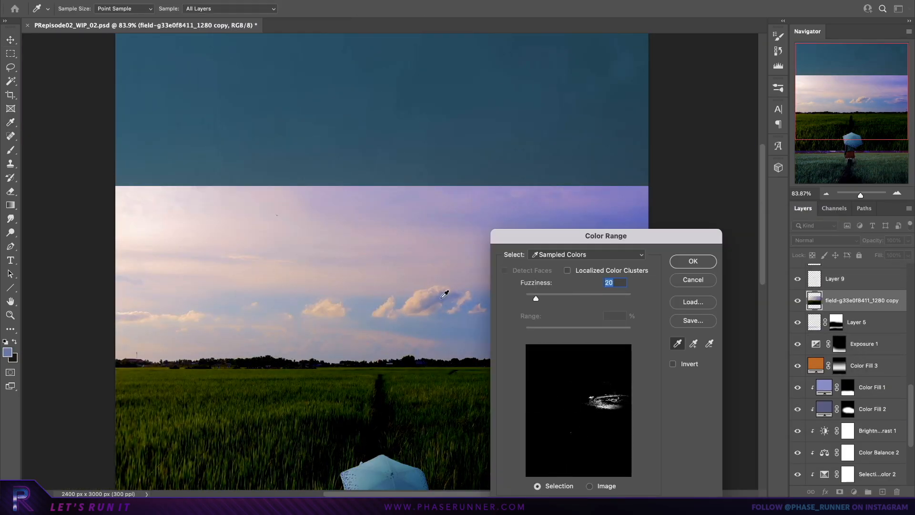
- Extract the white clouds with Color Range, move them up, and tint them muted pink
left_click(692, 261)
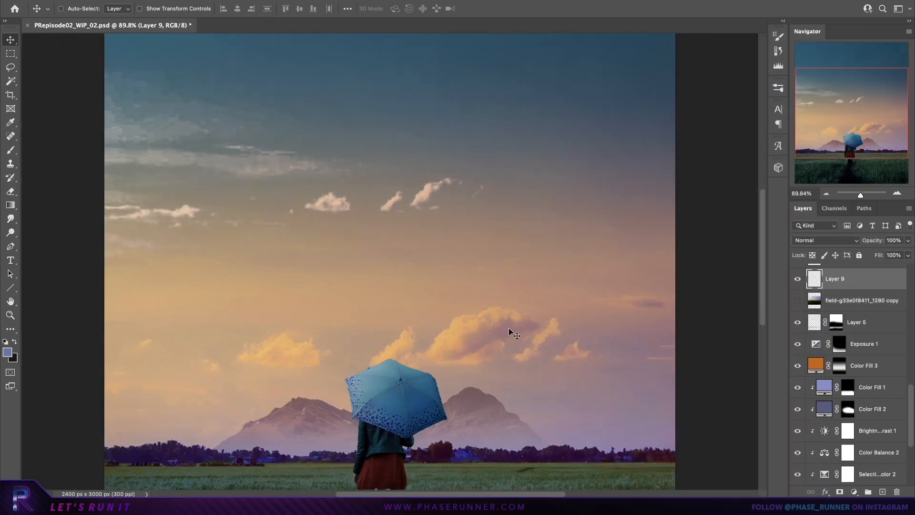
key("ctrl+t")
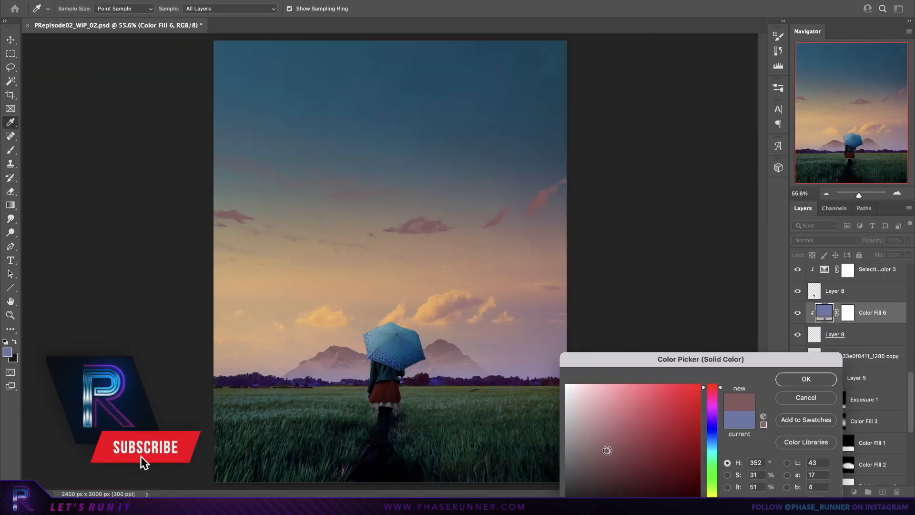
left_click(806, 379)
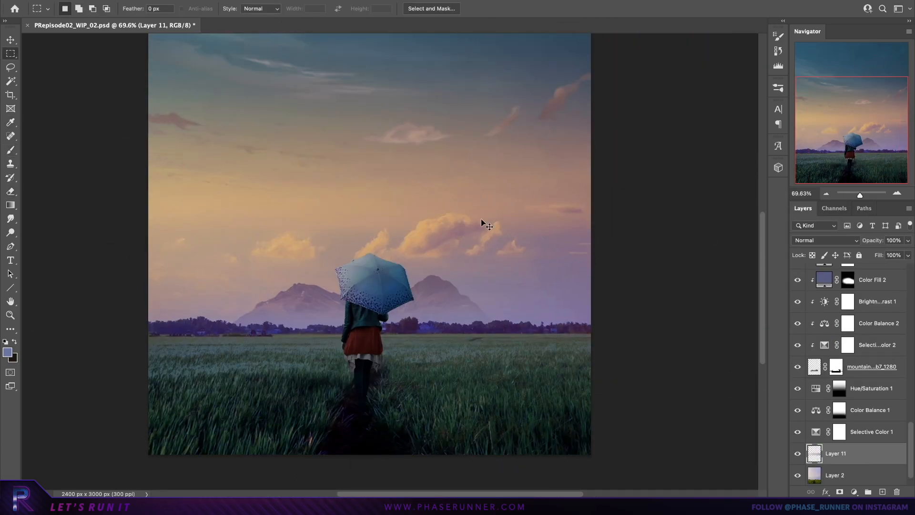
- Darken the painted clouds with Hue/Saturation Lightness -50 and smudge them into soft wisps
left_click(10, 40)
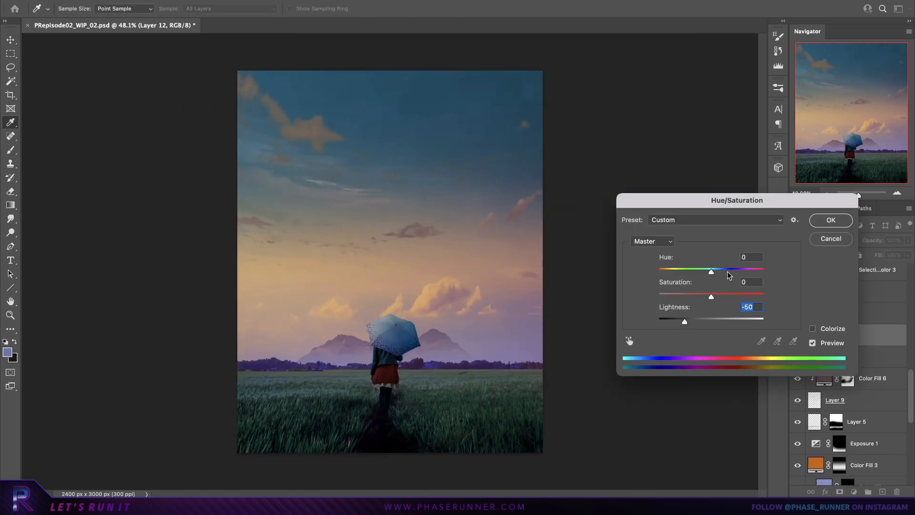
left_click(830, 220)
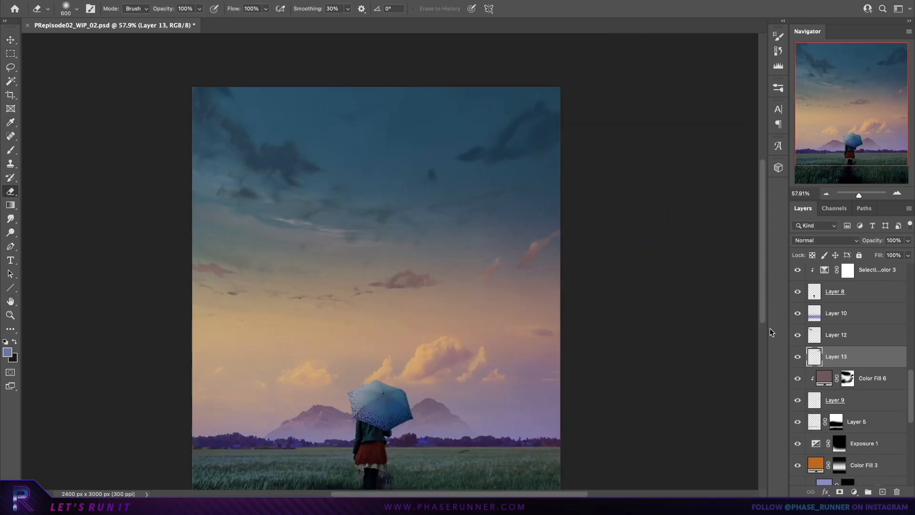
left_click(836, 335)
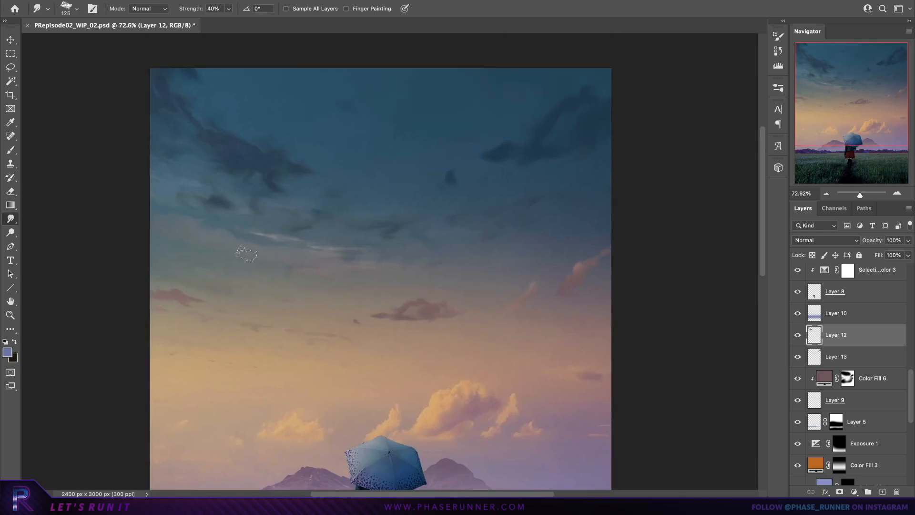
left_click(836, 356)
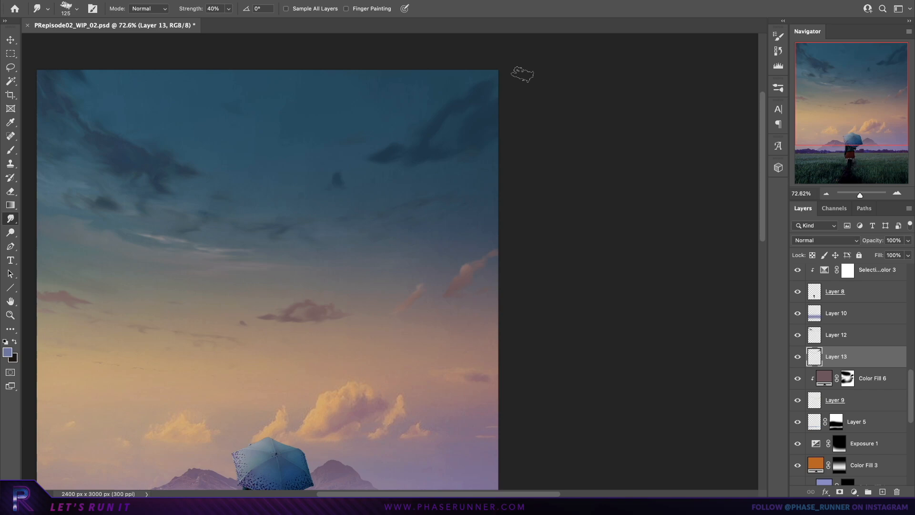
left_click(10, 39)
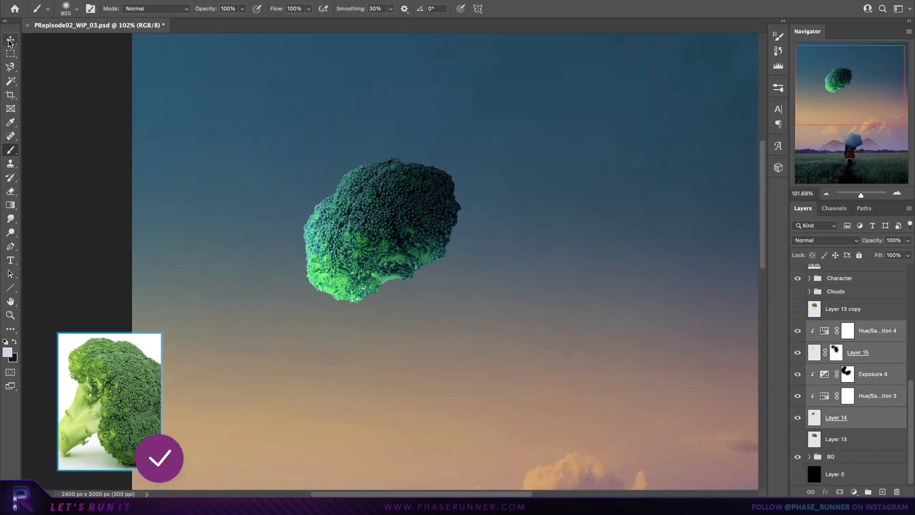
- Add an Exposure adjustment to light the underside of the broccoli rock
left_click(10, 39)
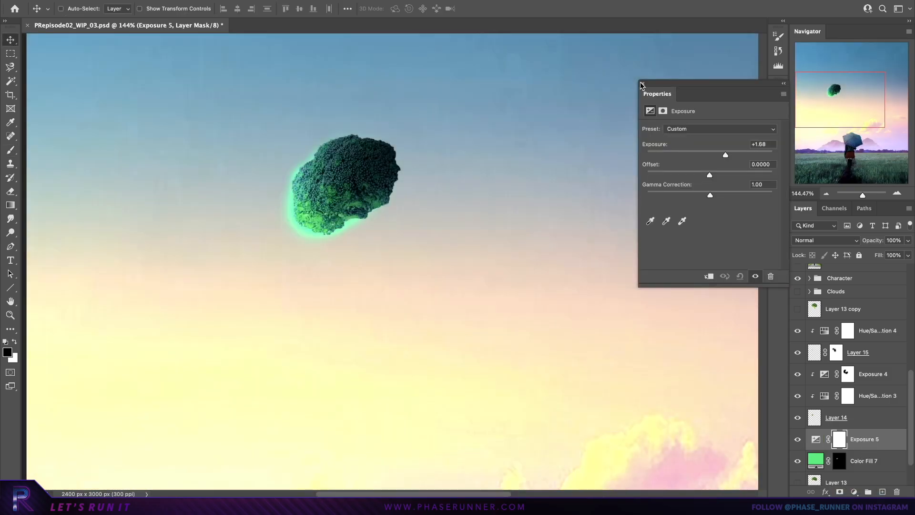
left_click(864, 461)
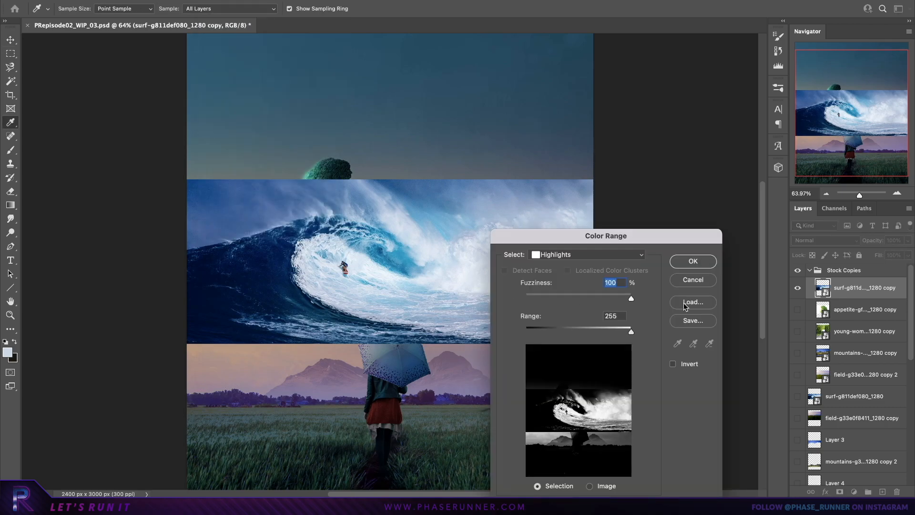
- Warp the pasted wave-highlight trail into a curved meteor arc and tint it with a blue fill
left_click(692, 261)
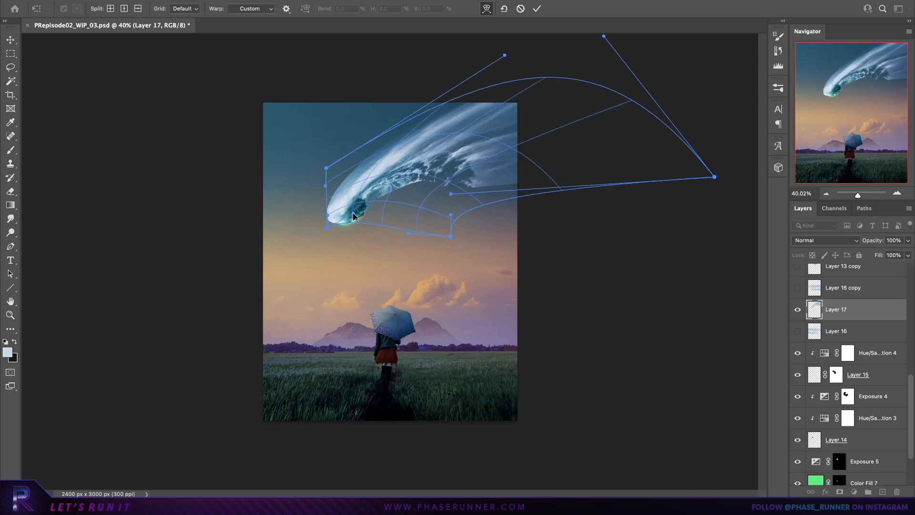
left_click(536, 8)
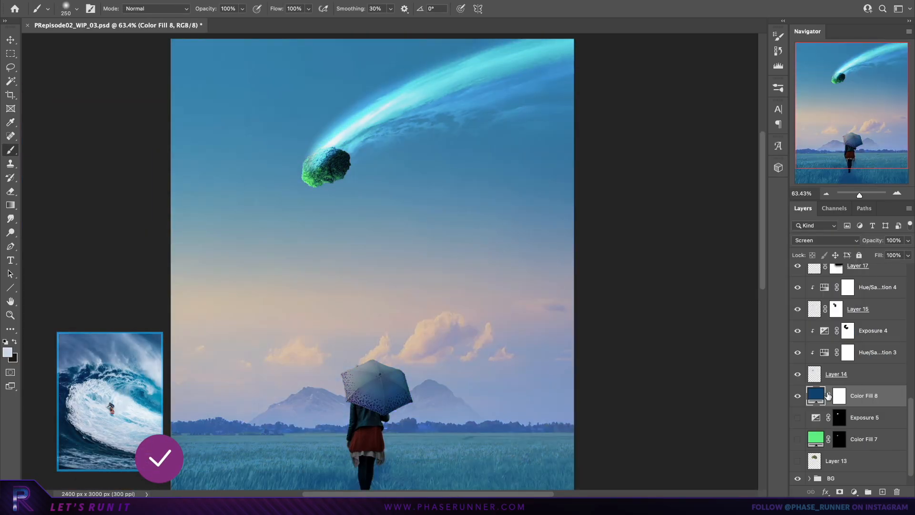
left_click(847, 331)
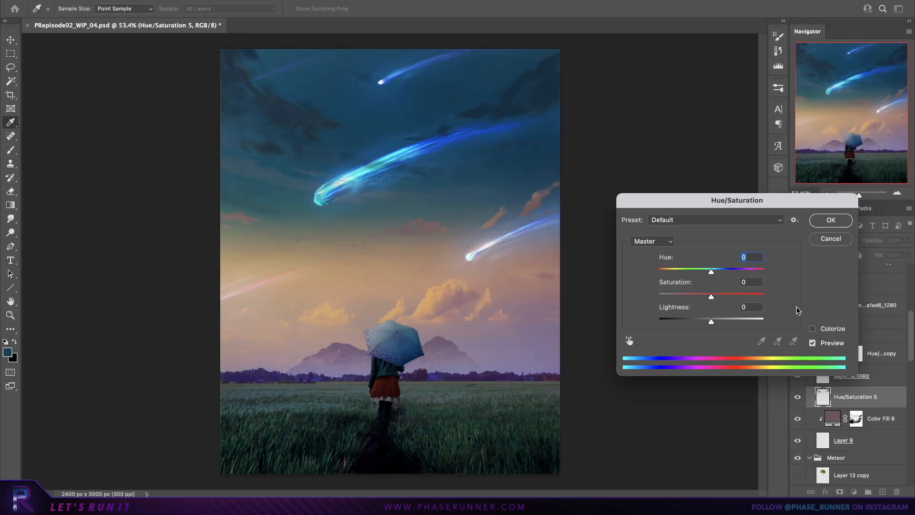
- Erase dark upper-left clouds and give Layer 9's small clouds Color Dodge rims
left_click(830, 220)
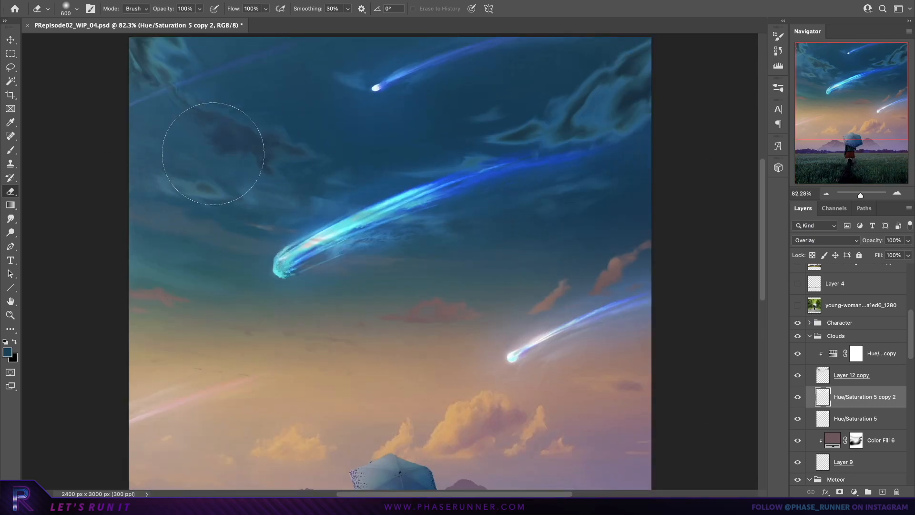
left_click(843, 462)
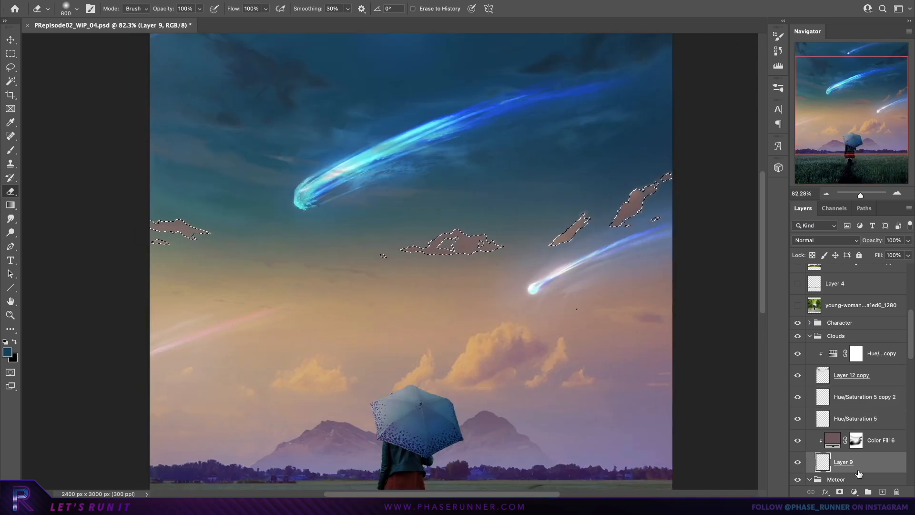
left_click(824, 240)
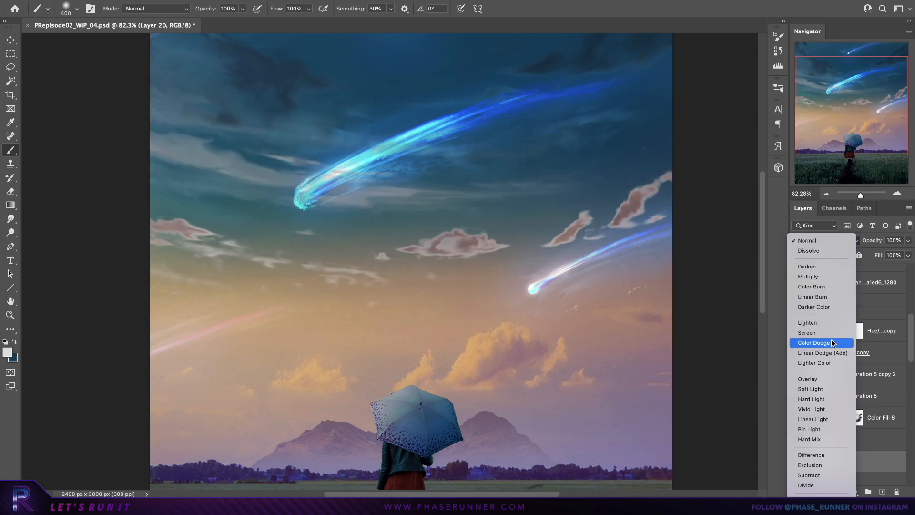
left_click(807, 378)
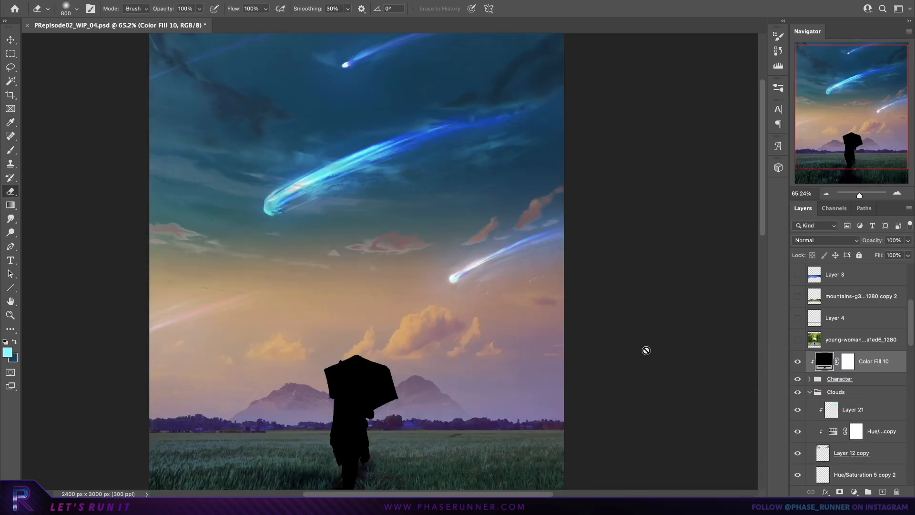
- Replace the black fill by shading the girl's legs on Layer 8 and lighting the umbrella on Layer 7
double_click(824, 361)
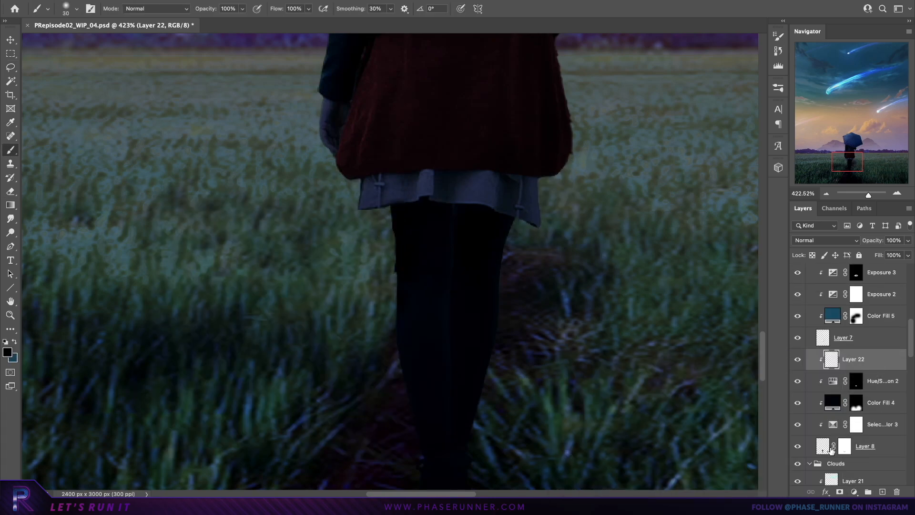
left_click(844, 446)
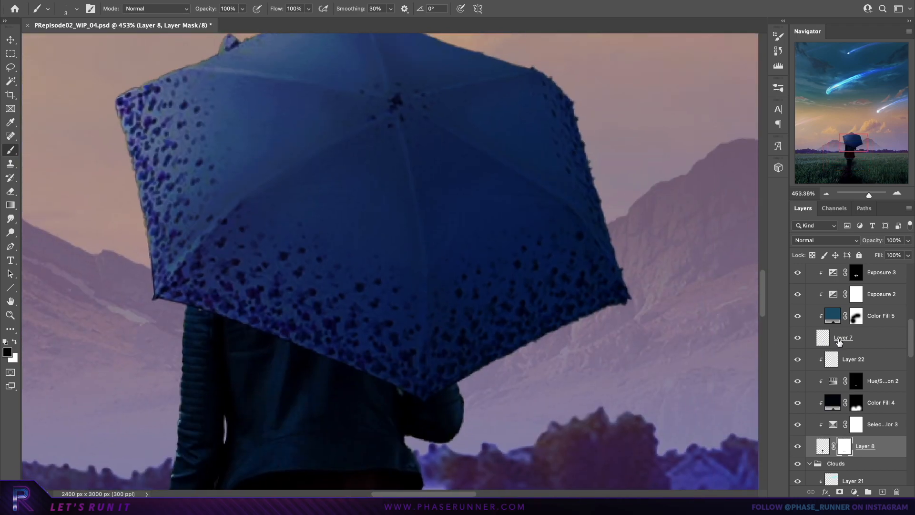
left_click(864, 337)
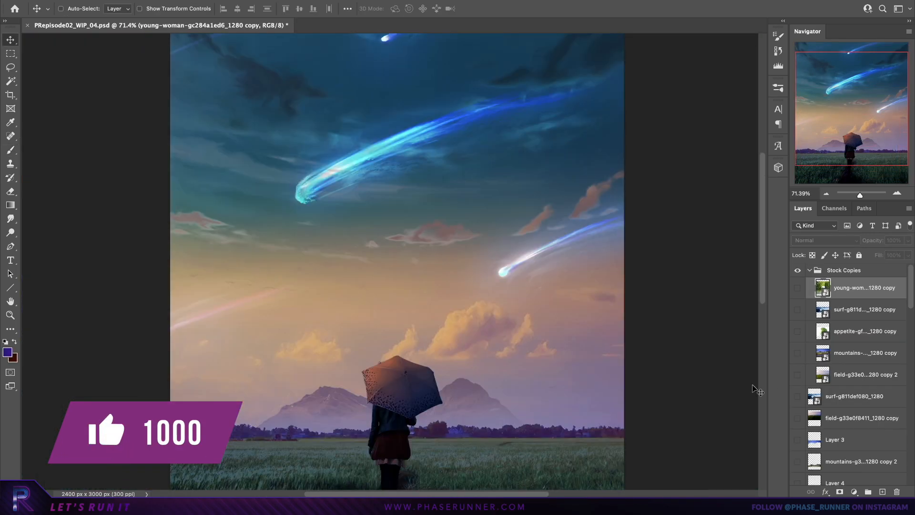
- Preview the green field, mountain lake and surf wave stock photos, then hide them
left_click(798, 378)
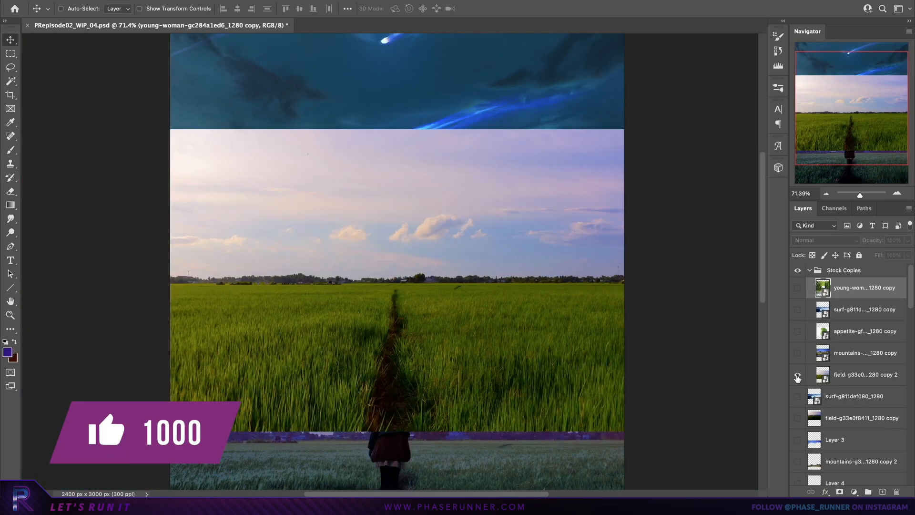
left_click(798, 356)
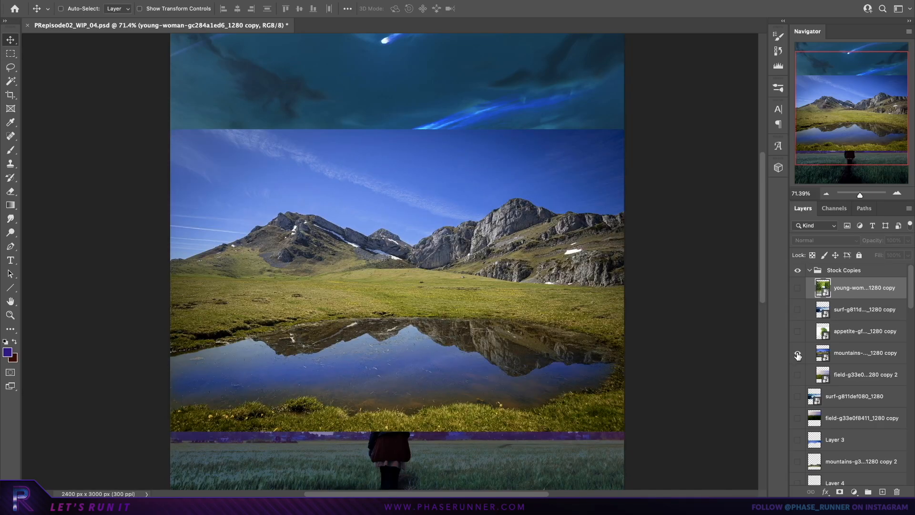
left_click(798, 309)
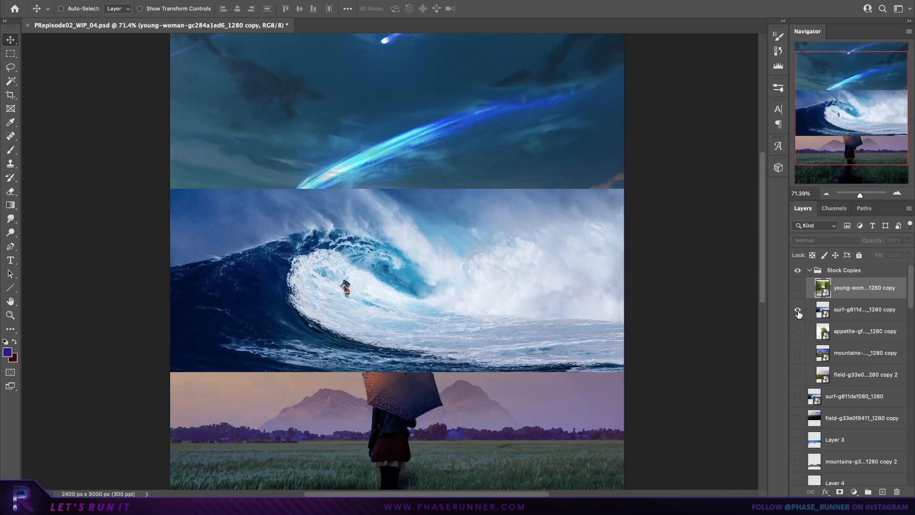
left_click(799, 287)
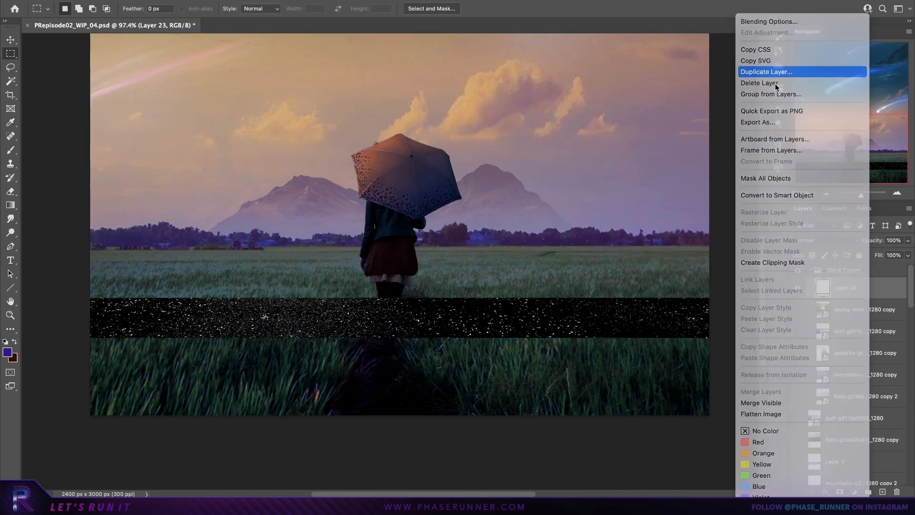
- Duplicate the star texture, clone it larger, and mask stars out of the lower sky
left_click(766, 71)
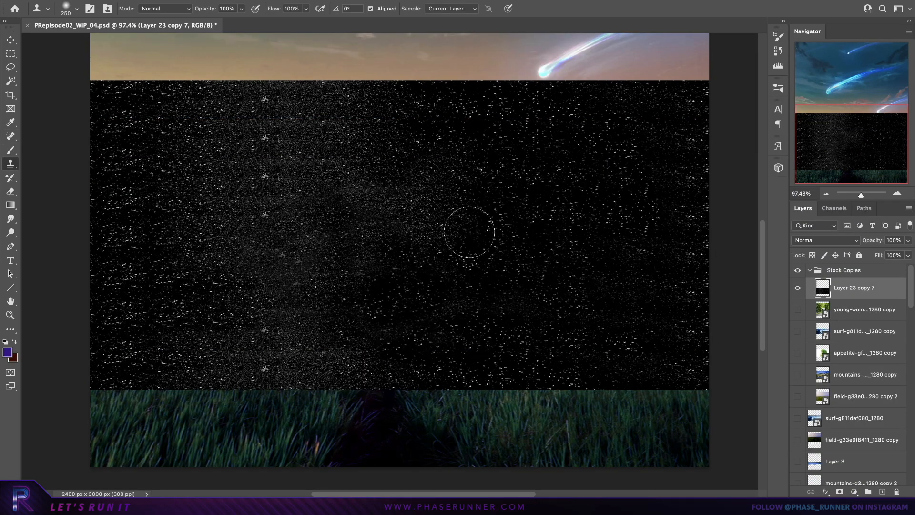
left_click(10, 39)
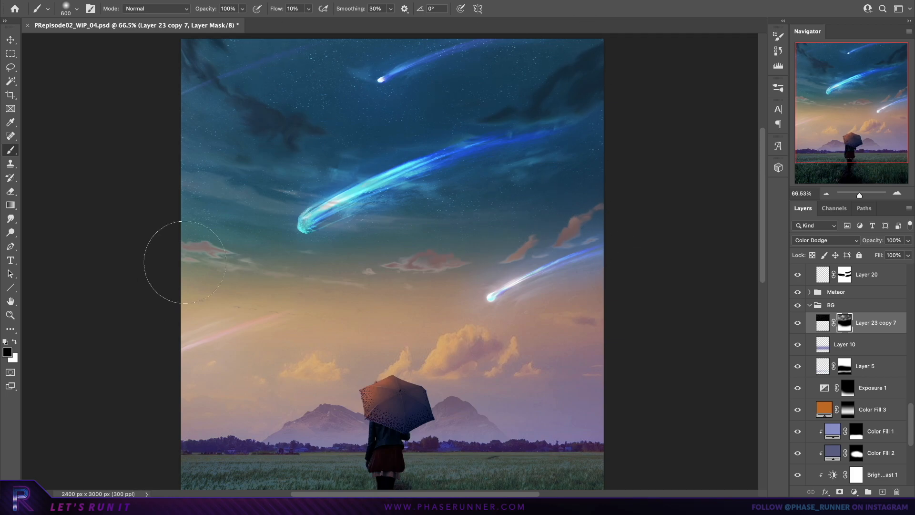
left_click(10, 39)
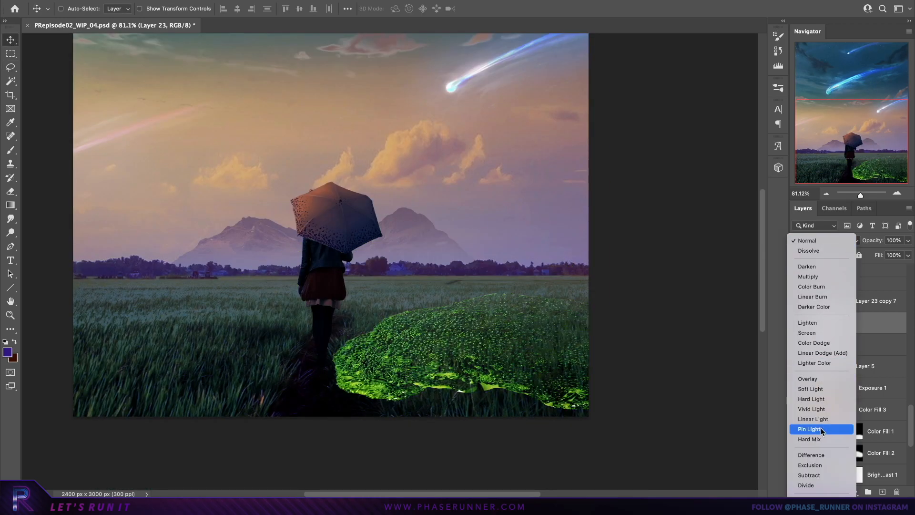
- Blend the glowing speckle texture over the grass using Pin Light
left_click(809, 429)
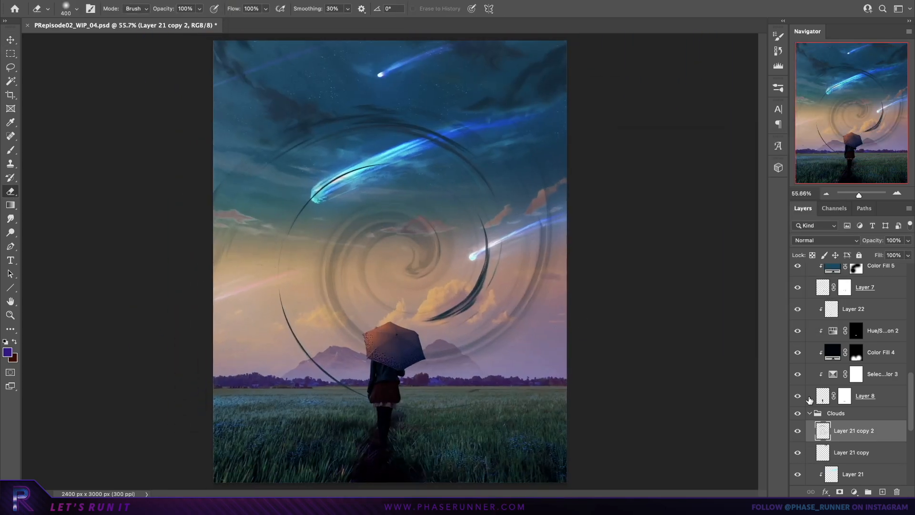
- Set the swirl streak layer to Darken, mask it away from the clouds, and duplicate it
left_click(823, 240)
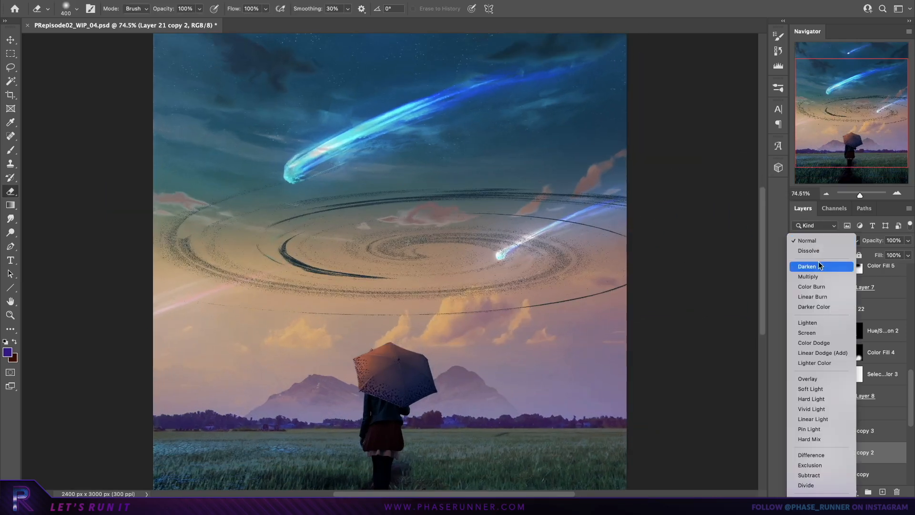
left_click(813, 343)
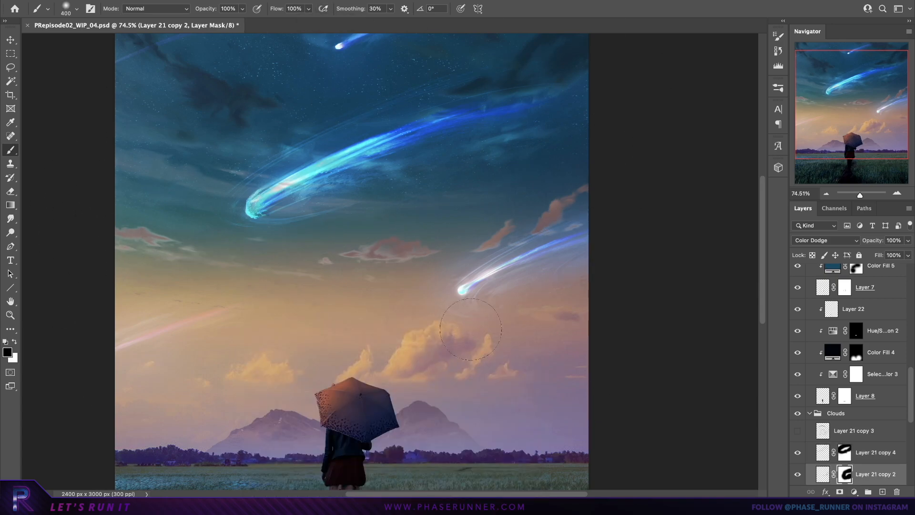
left_click(10, 39)
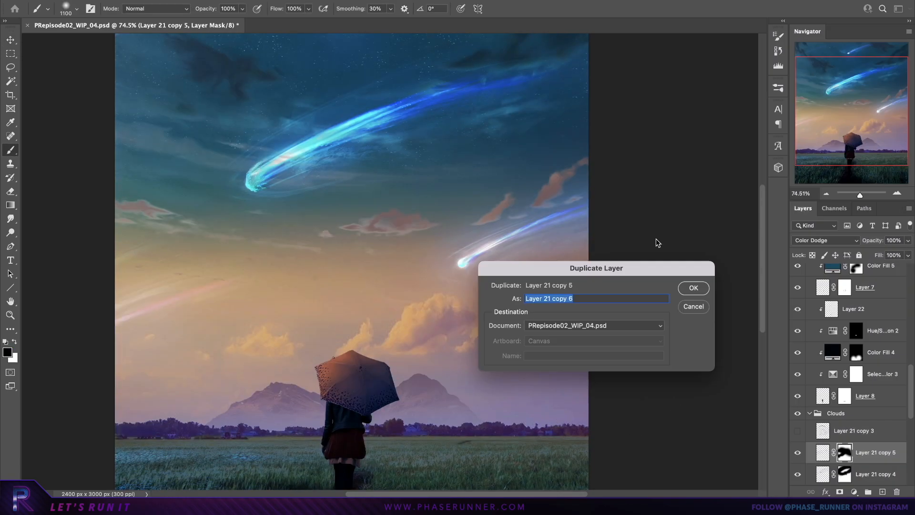
left_click(693, 287)
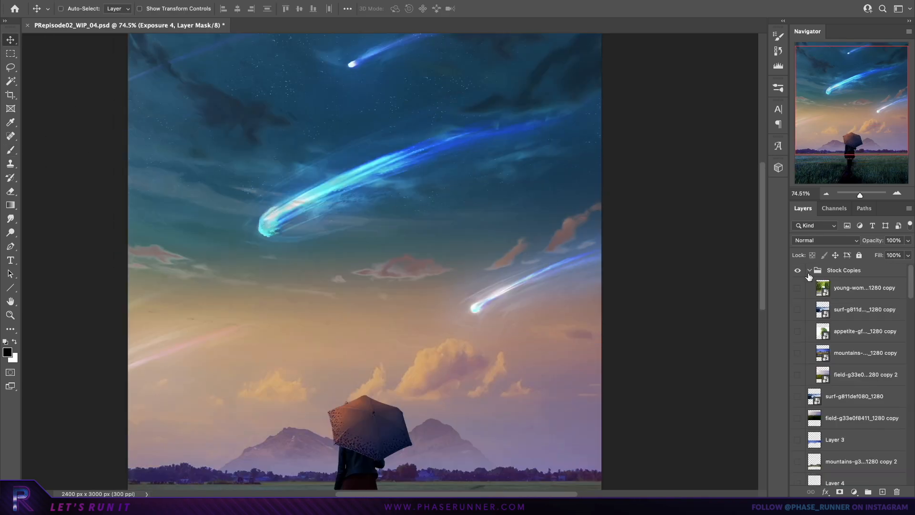
- Add a deep blue Color Fill in Color Dodge mode
left_click(823, 240)
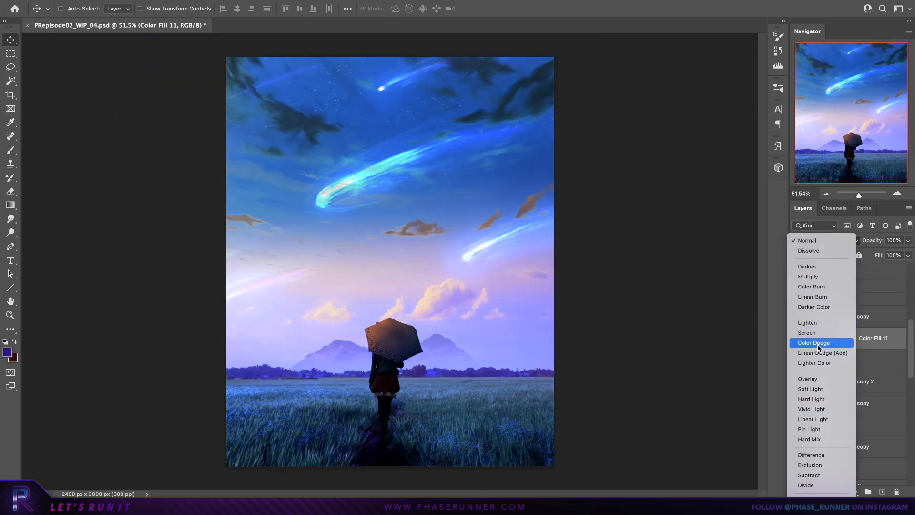
left_click(813, 343)
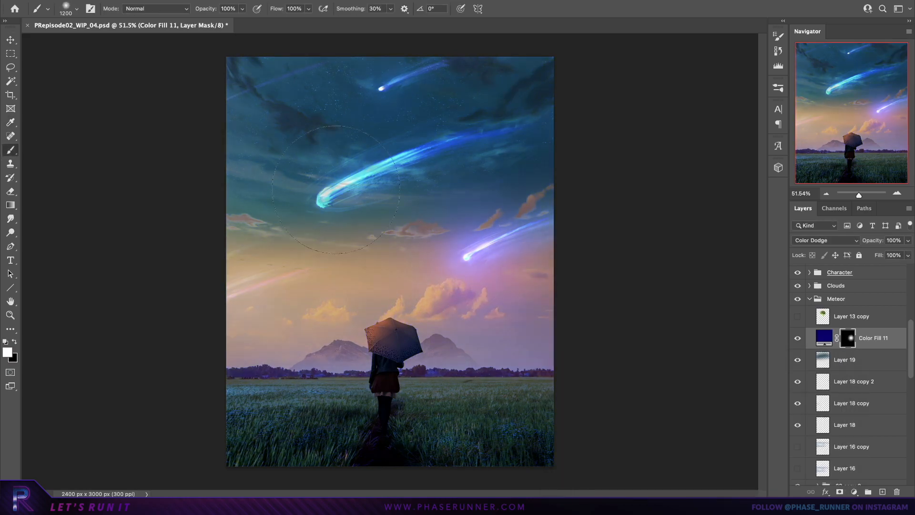
double_click(824, 337)
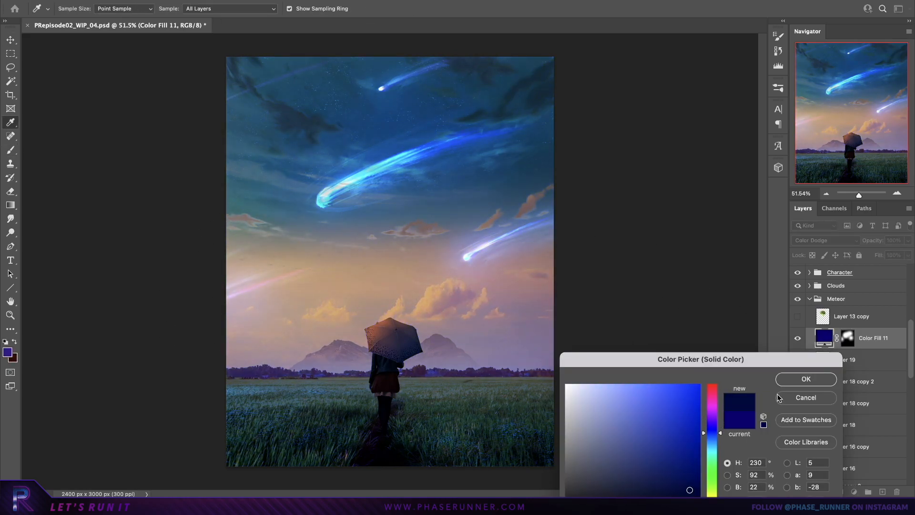
left_click(805, 379)
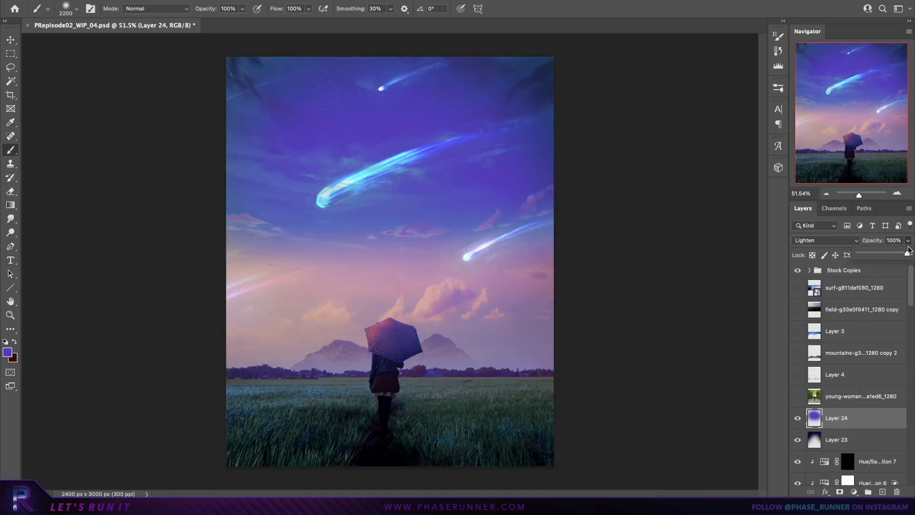
- Paint violet on a reduced-opacity layer and cool the colour temperature to -12
left_click(8, 353)
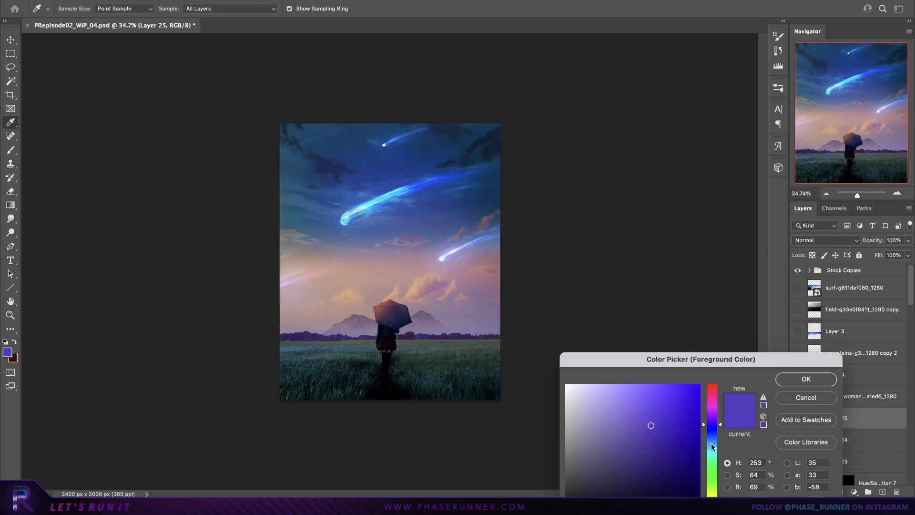
left_click(805, 379)
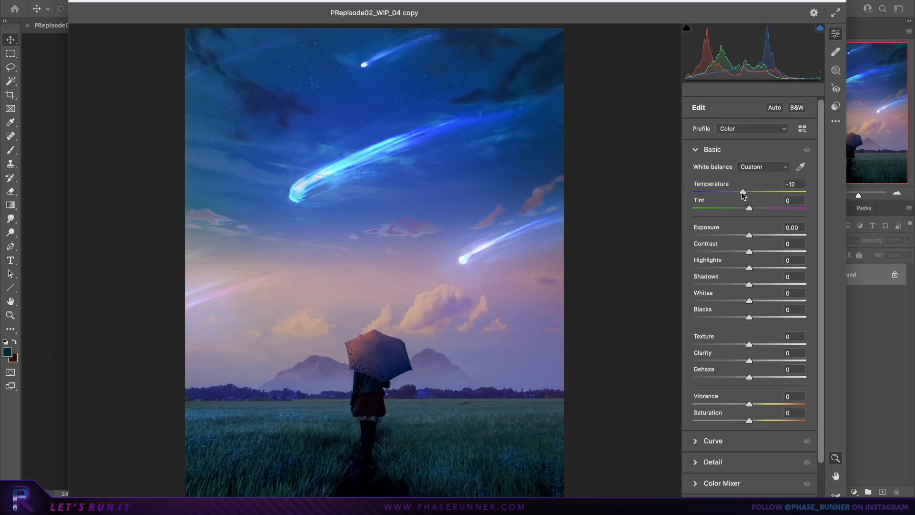
left_click(714, 440)
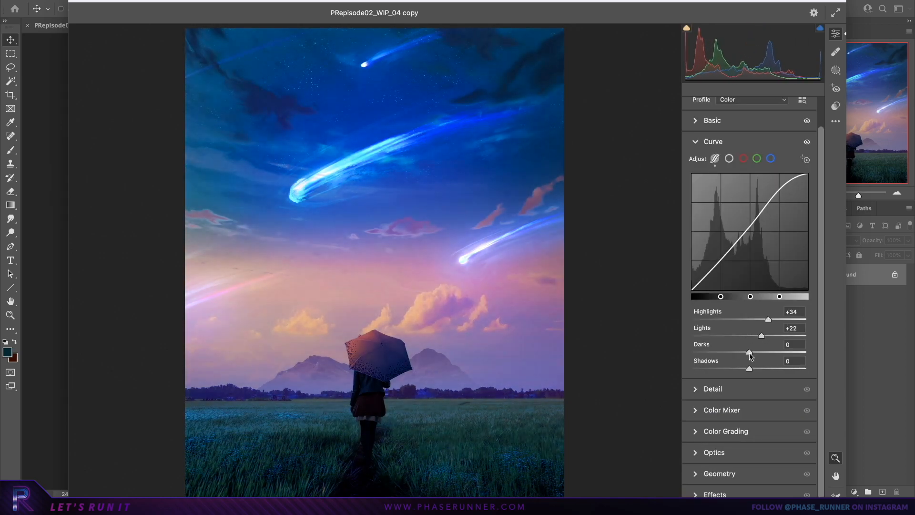